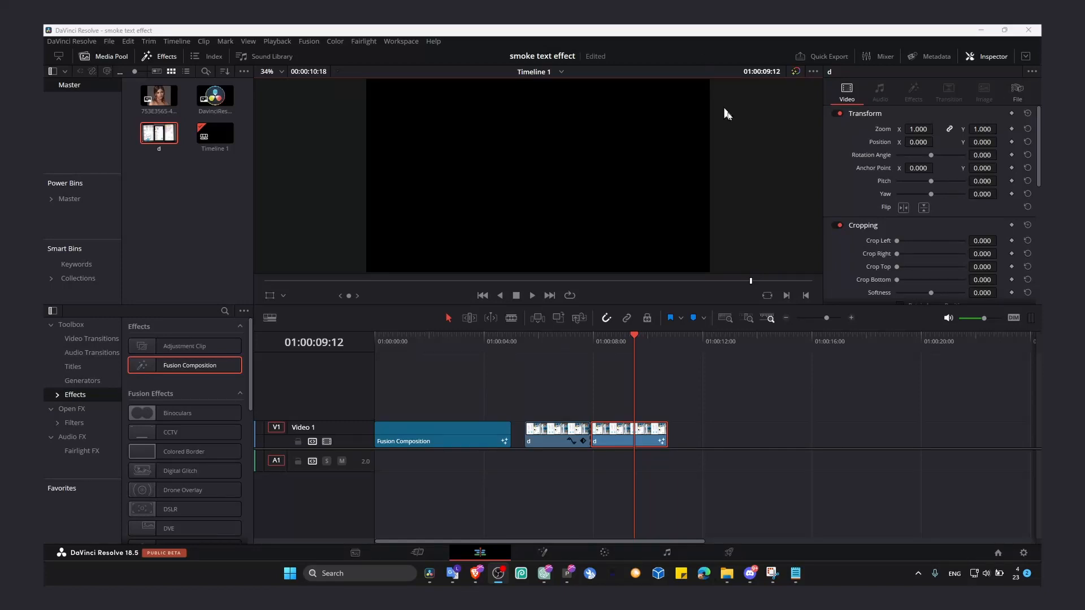
Show the video title notes and preview the Fusion Composition and first d clips.
{"action": "left_click", "coordinate": [795, 573]}
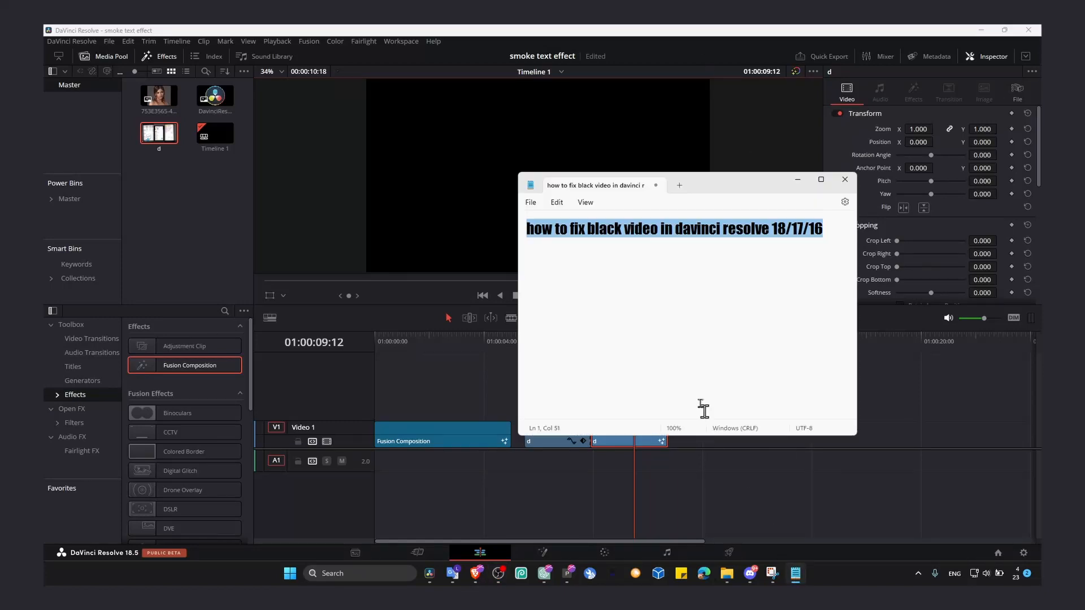
{"action": "mouse_move", "coordinate": [643, 242]}
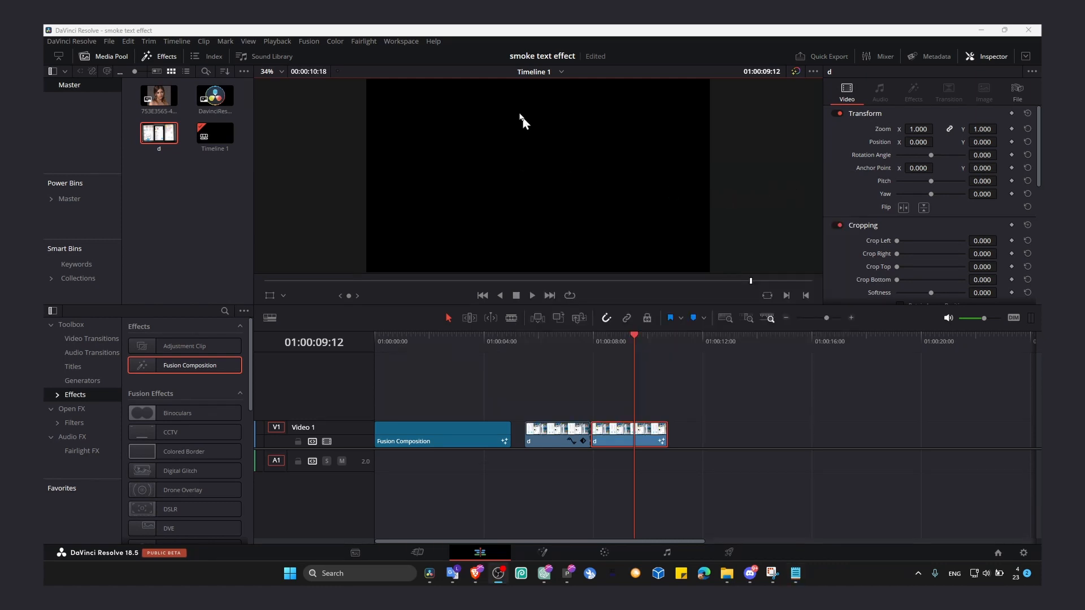
{"action": "mouse_move", "coordinate": [422, 105]}
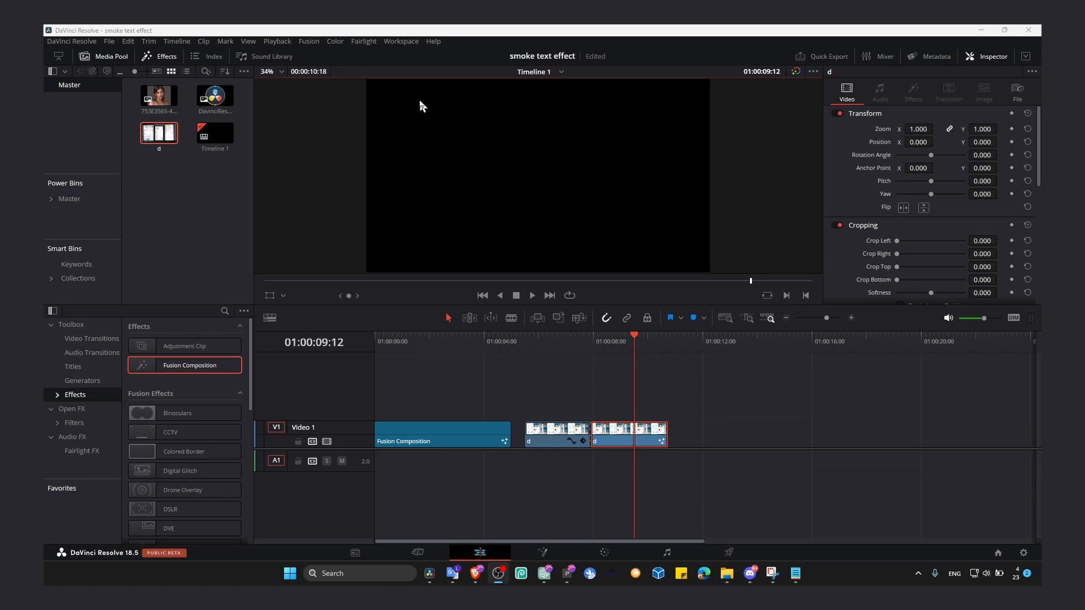
{"action": "mouse_move", "coordinate": [492, 352]}
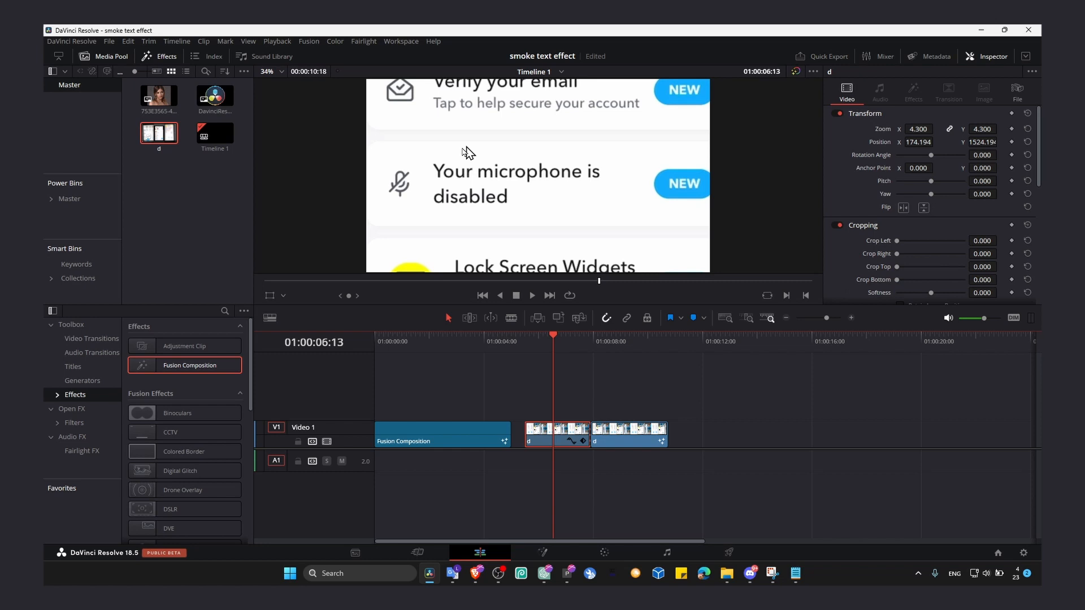
{"action": "left_click", "coordinate": [425, 336]}
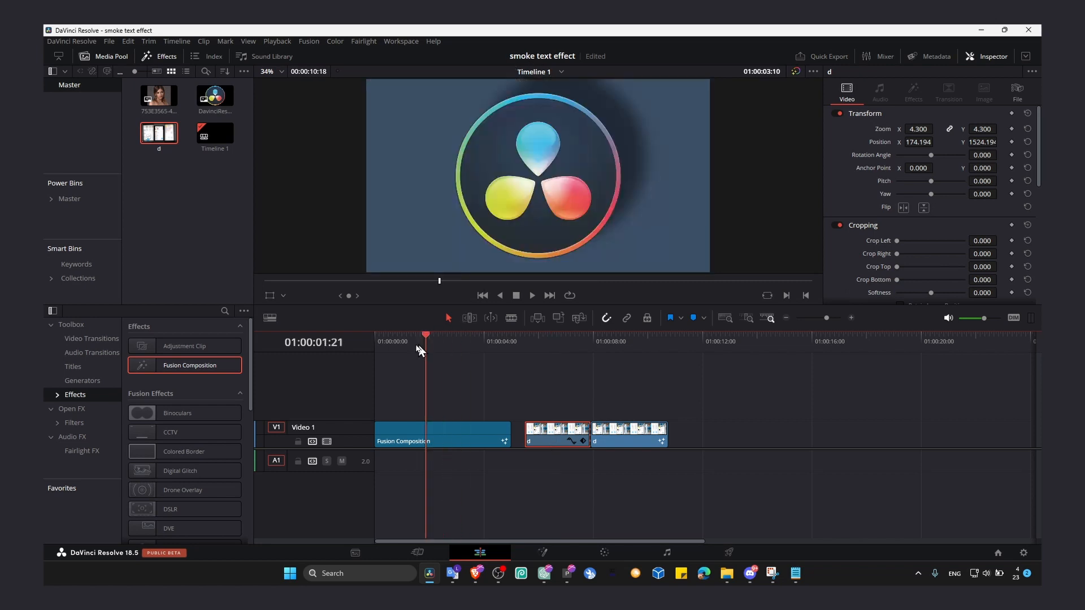
{"action": "left_click", "coordinate": [493, 340]}
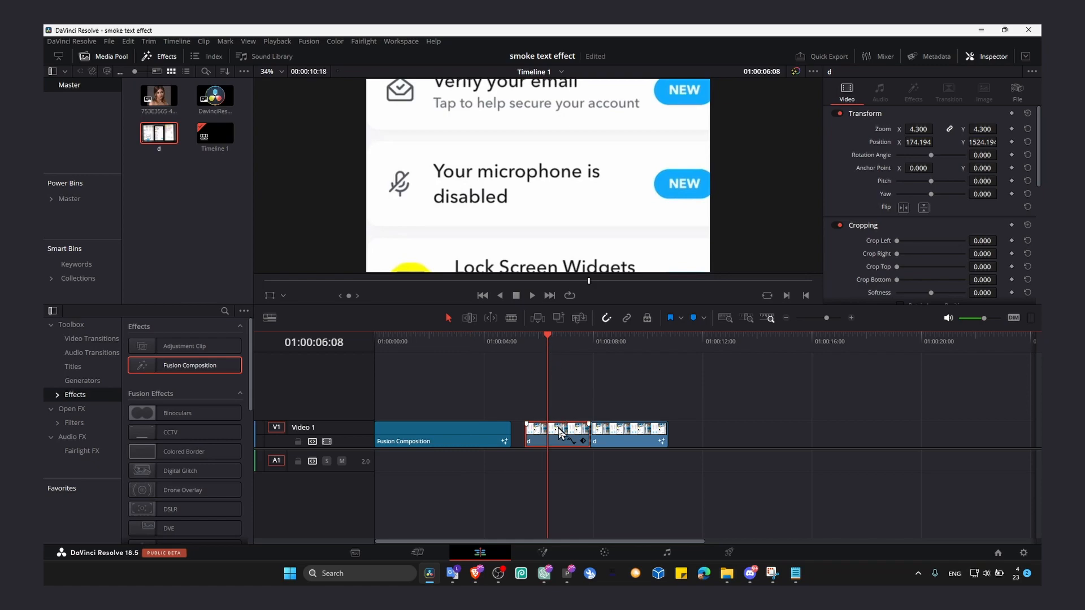
{"action": "right_click", "coordinate": [558, 432]}
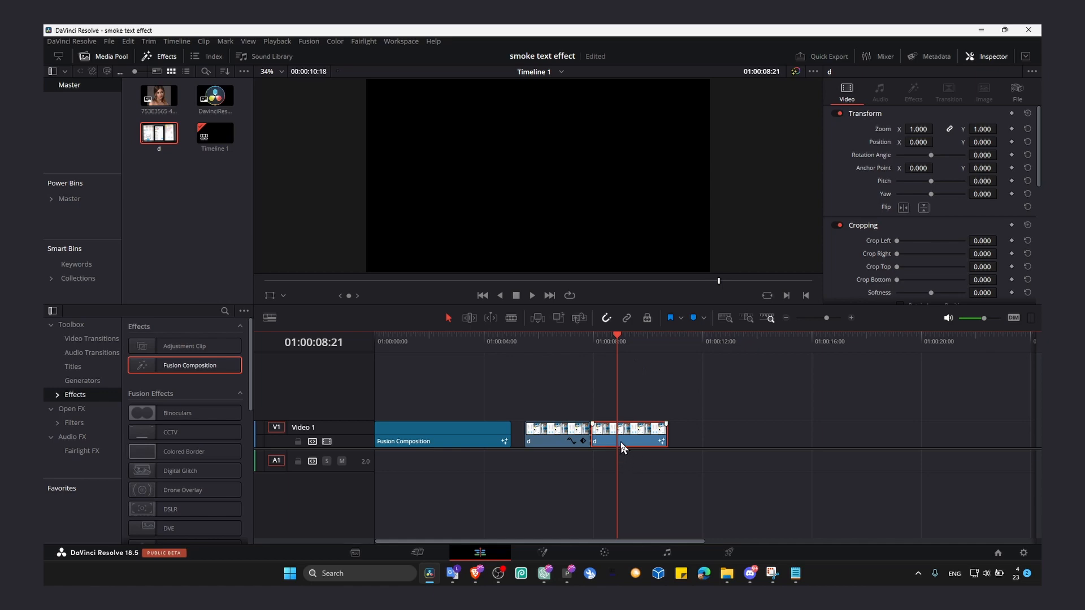
{"action": "right_click", "coordinate": [628, 441]}
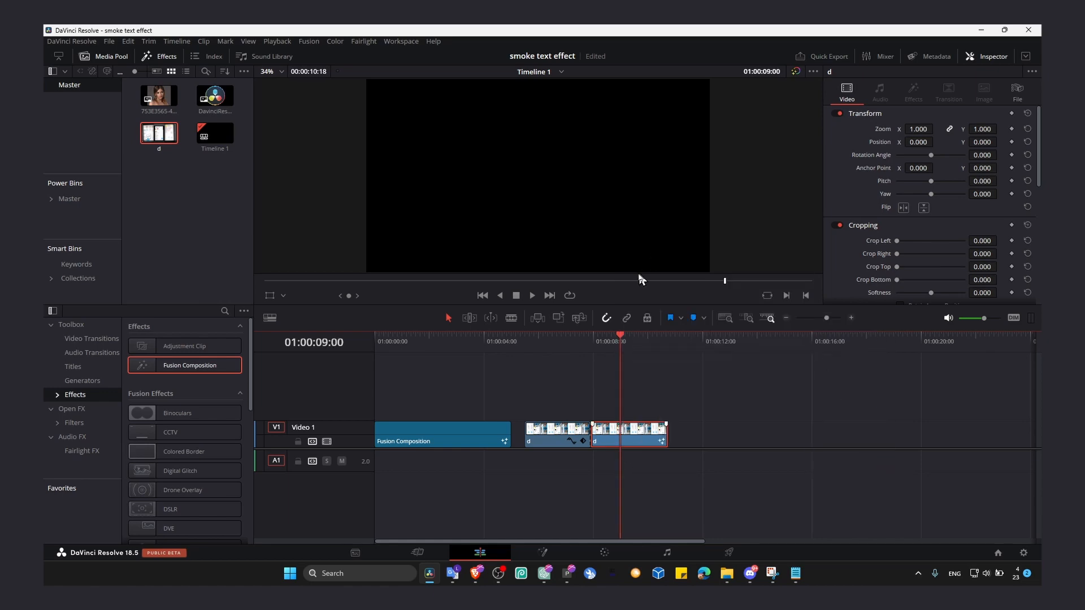
Add a MediaIn node to the black clip, connect MediaIn1 to MediaOut1, and preview the timeline.
{"action": "left_click", "coordinate": [542, 552]}
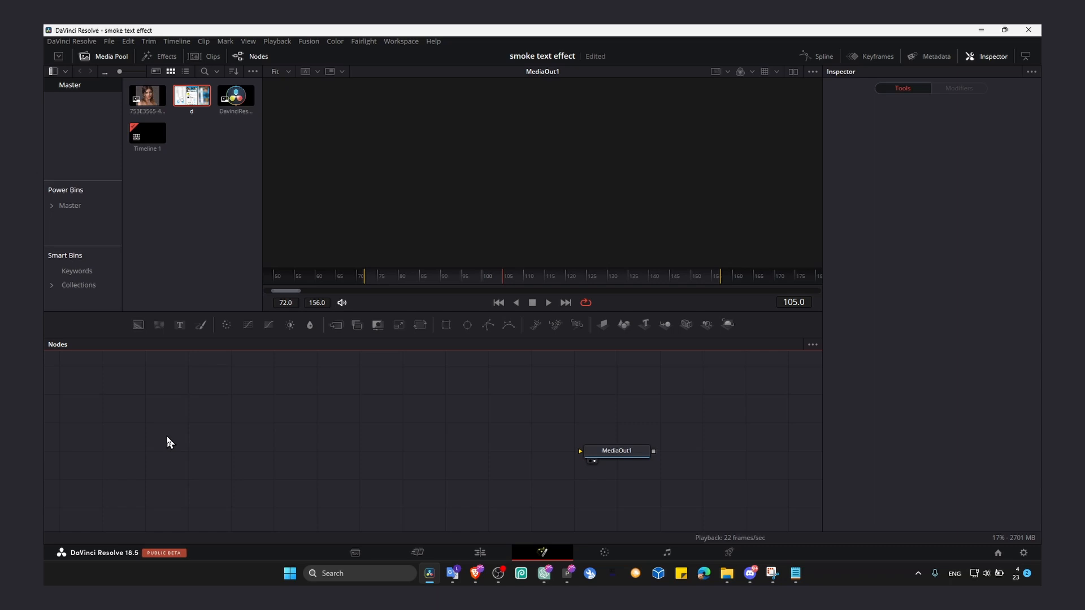
{"action": "mouse_move", "coordinate": [230, 459]}
{"action": "type", "text": "media in"}
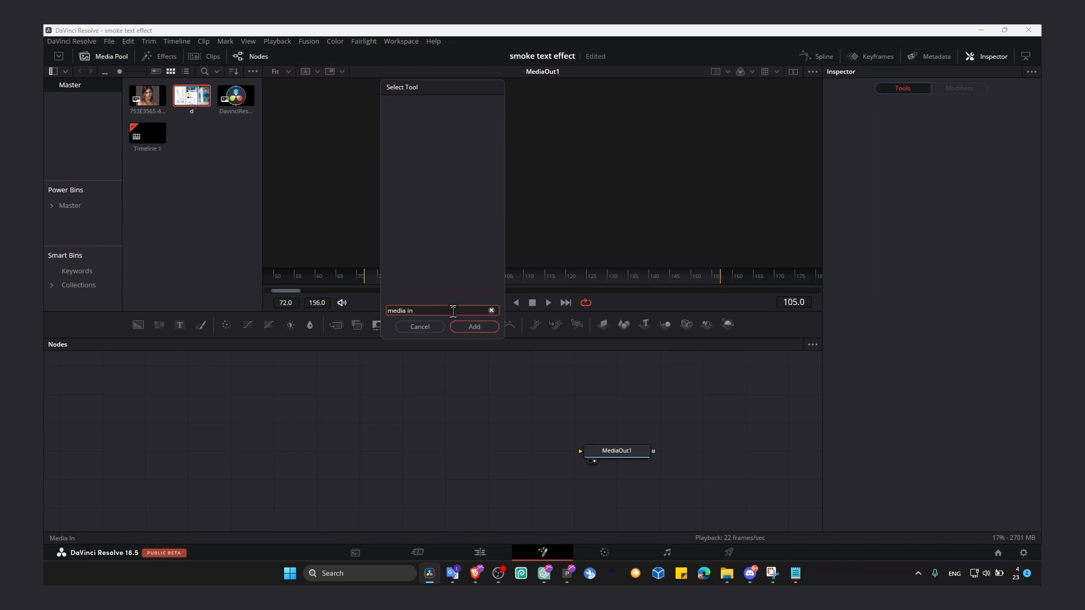
{"action": "left_click", "coordinate": [473, 326]}
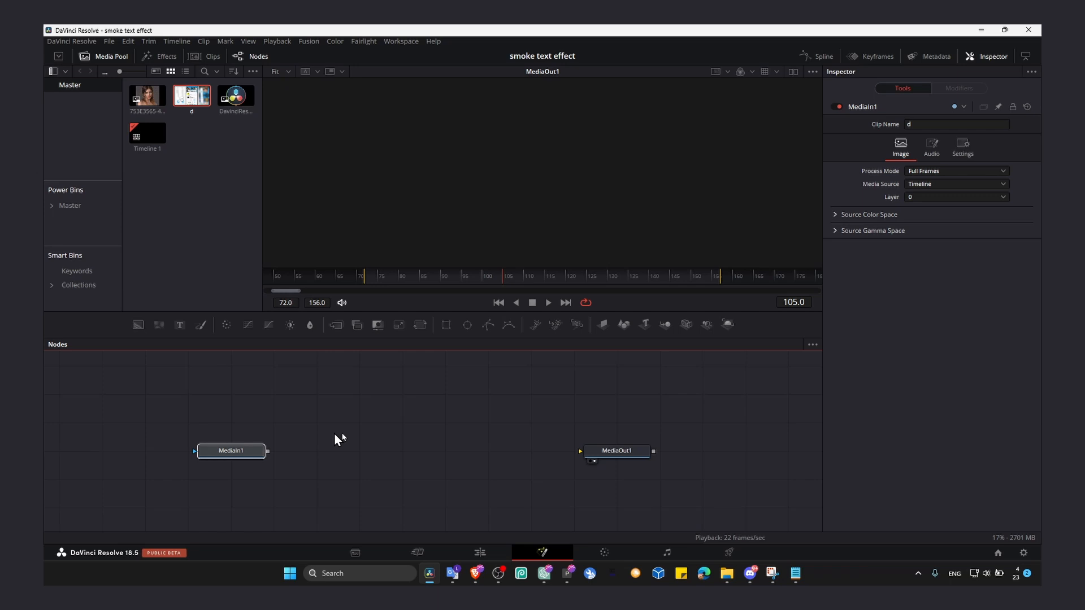
{"action": "mouse_move", "coordinate": [855, 580]}
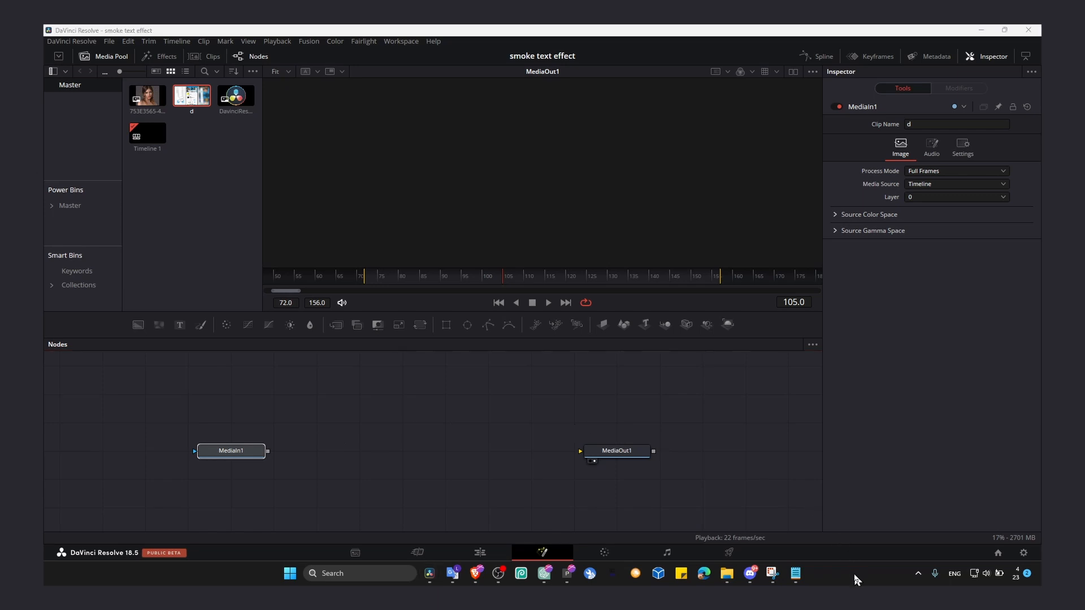
{"action": "mouse_move", "coordinate": [249, 448]}
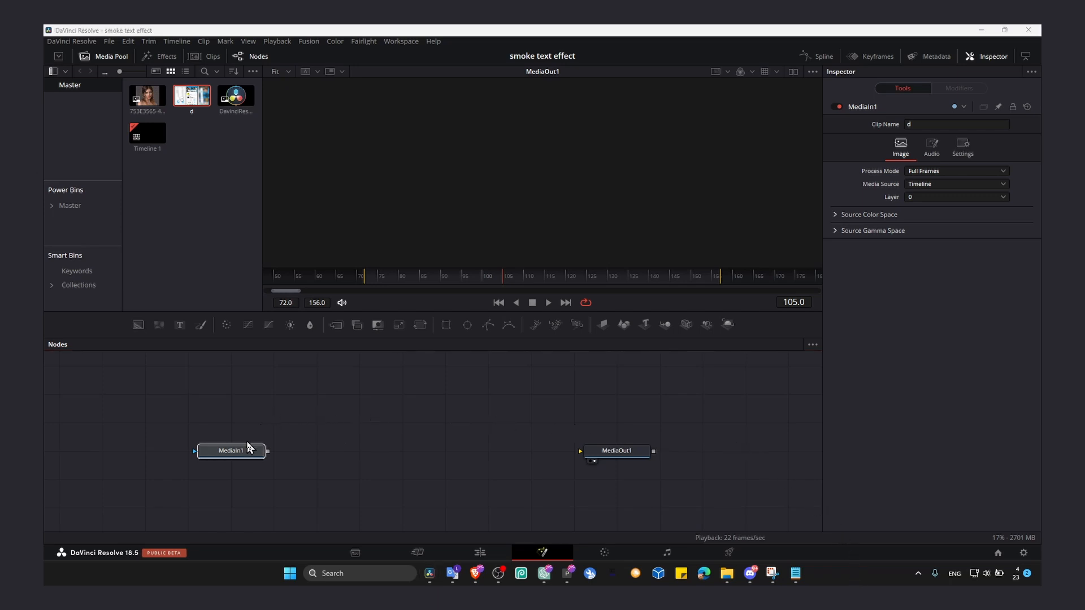
{"action": "mouse_move", "coordinate": [490, 459]}
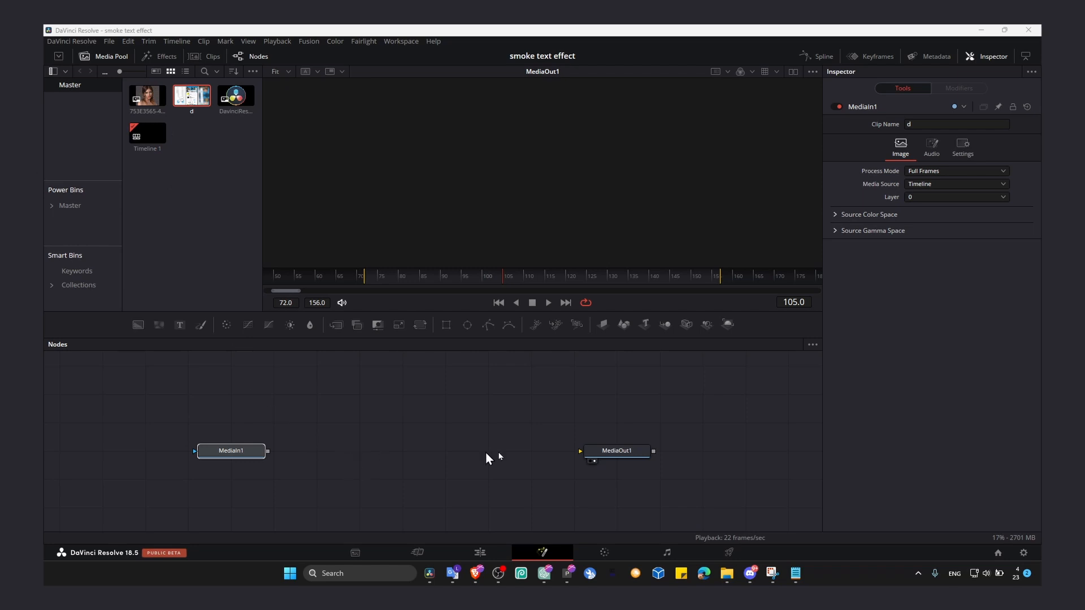
{"action": "mouse_move", "coordinate": [282, 465]}
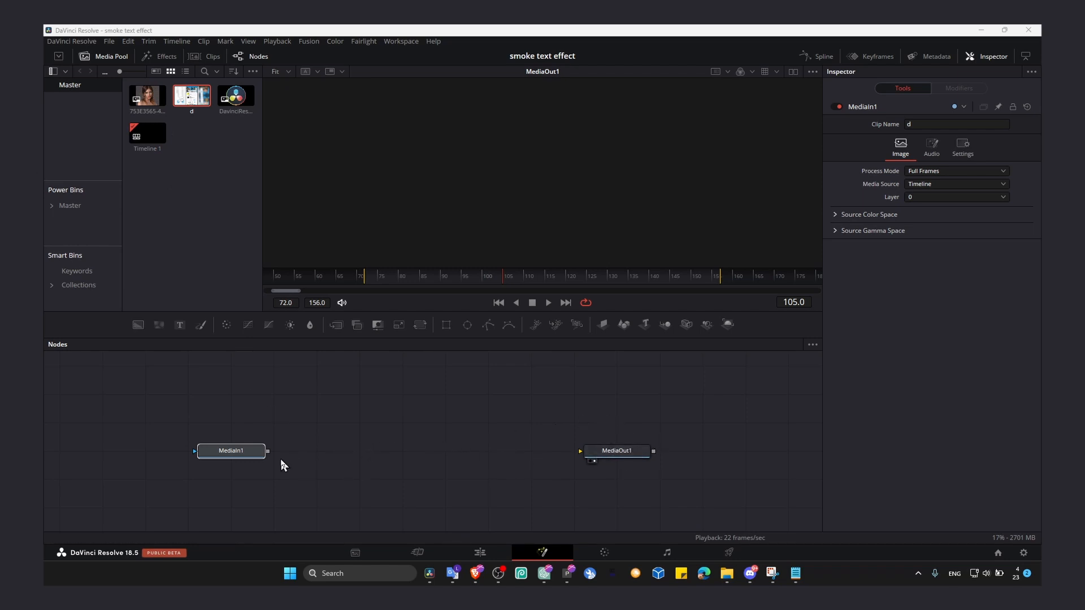
{"action": "mouse_move", "coordinate": [480, 551]}
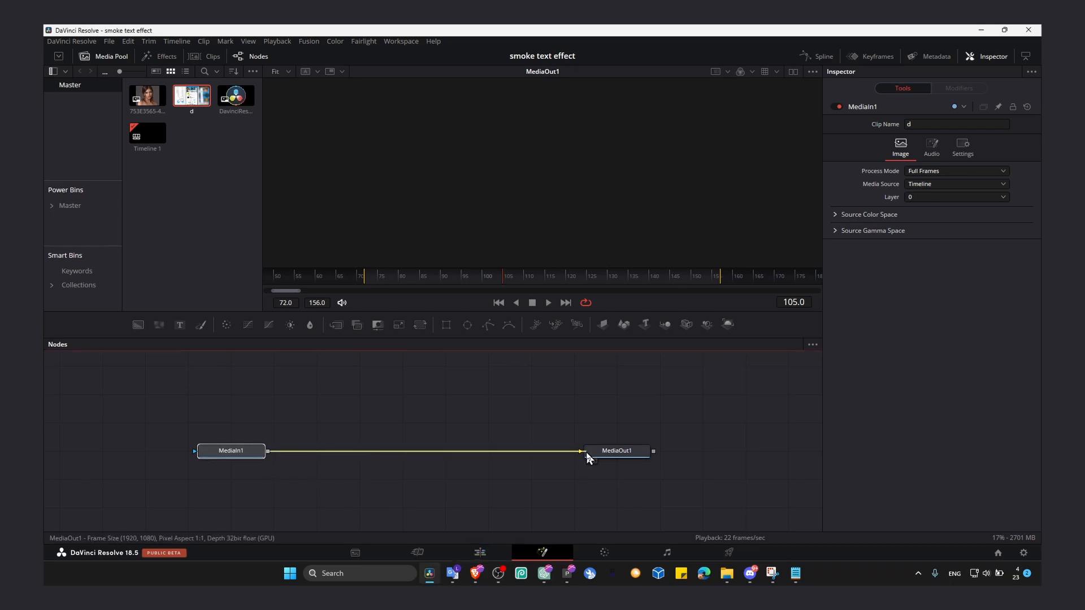
{"action": "left_click", "coordinate": [480, 552]}
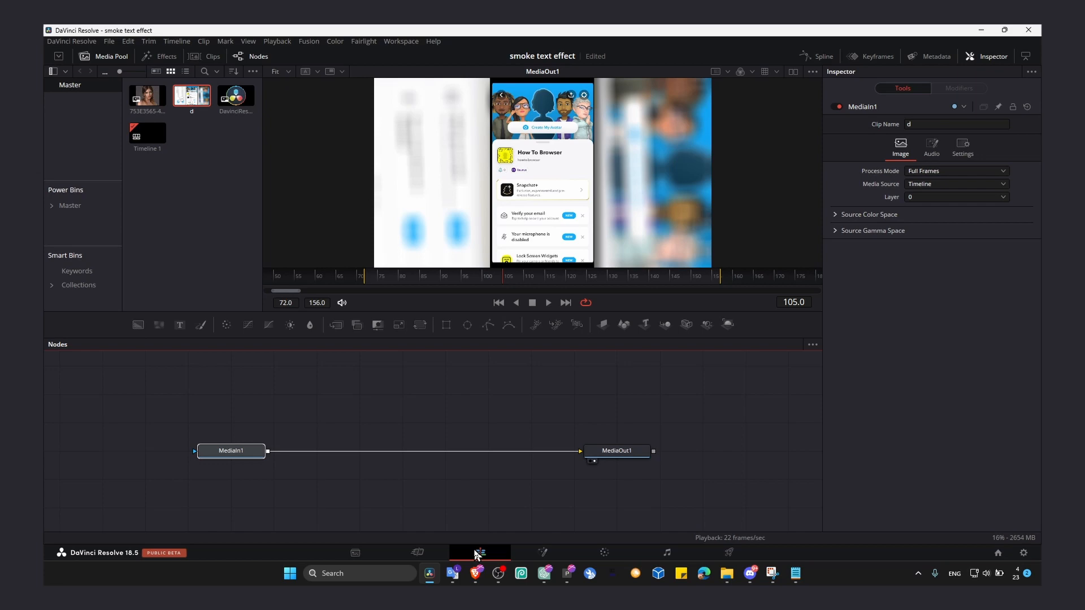
{"action": "mouse_move", "coordinate": [496, 420]}
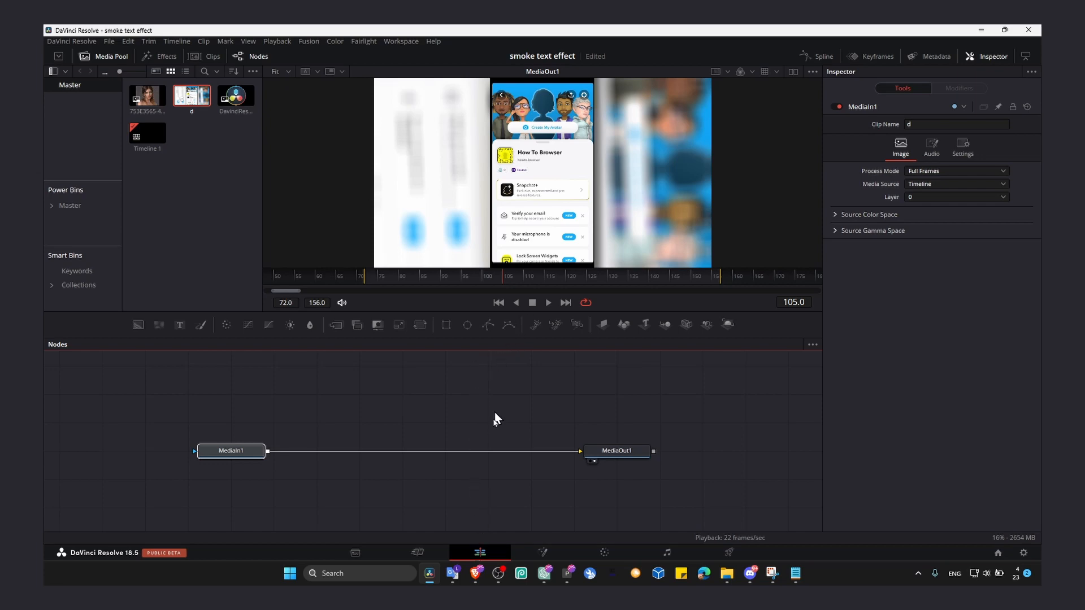
{"action": "left_click", "coordinate": [478, 552]}
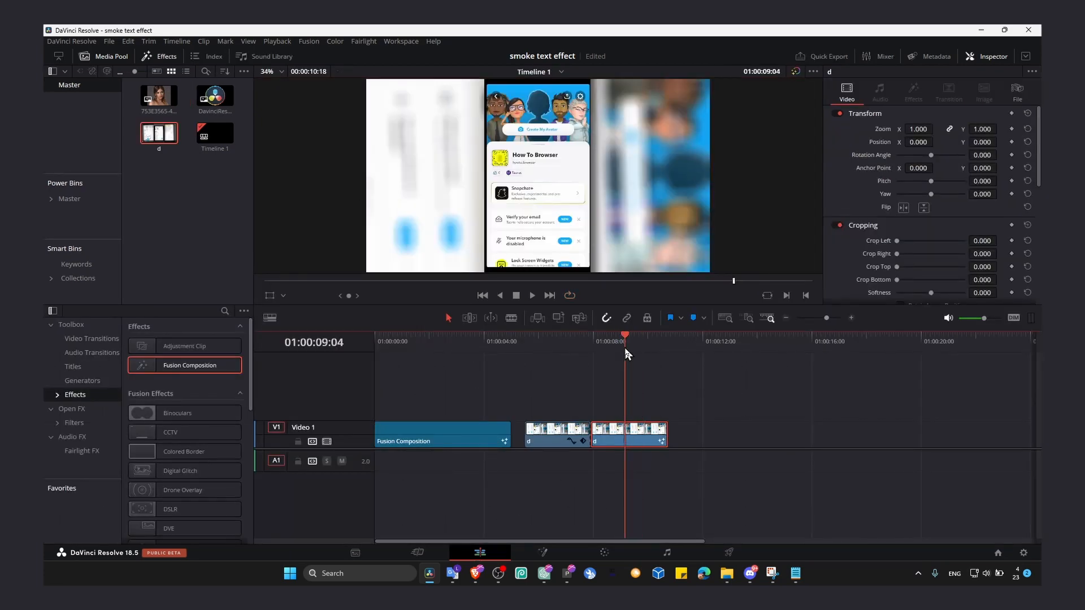
{"action": "left_click", "coordinate": [435, 341]}
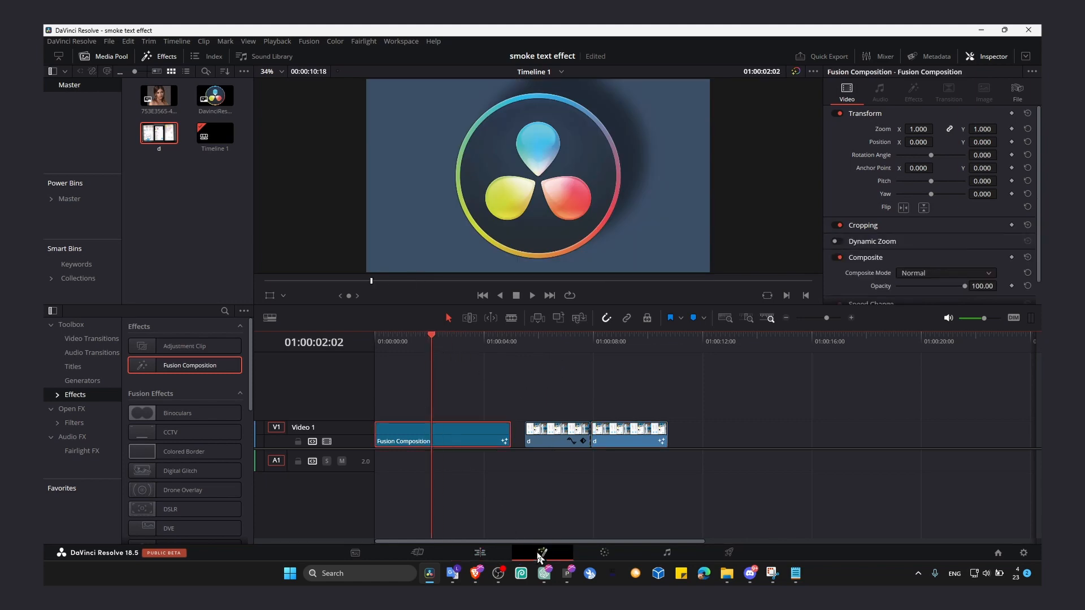
Inspect the Fusion Composition's MediaIn2 and MediaOut1 nodes, detach MediaOut1 from Merge1, and recheck the timeline.
{"action": "left_click", "coordinate": [542, 552]}
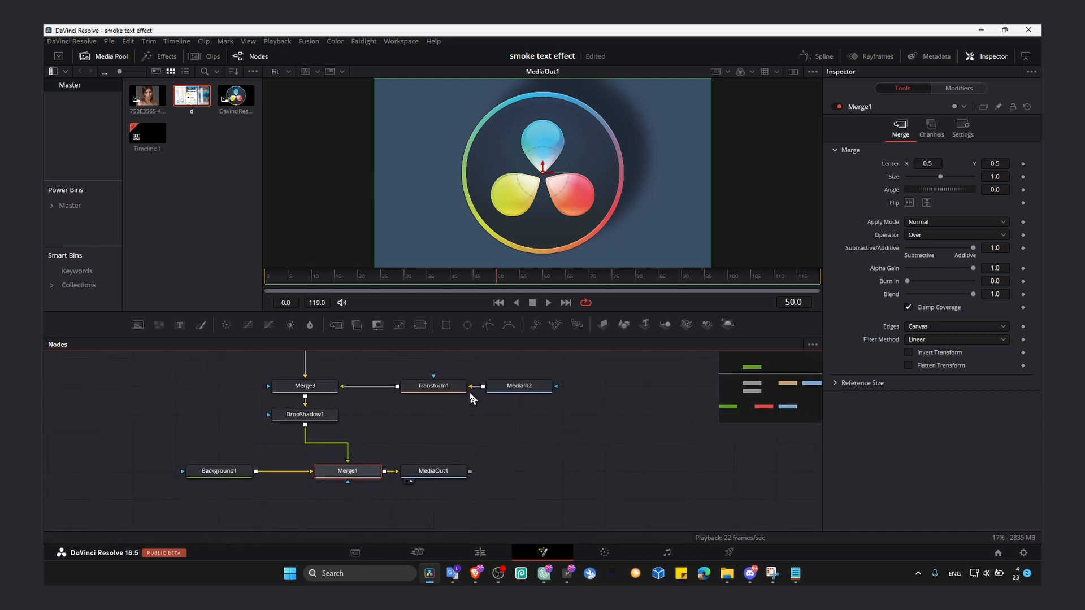
{"action": "left_click", "coordinate": [433, 472]}
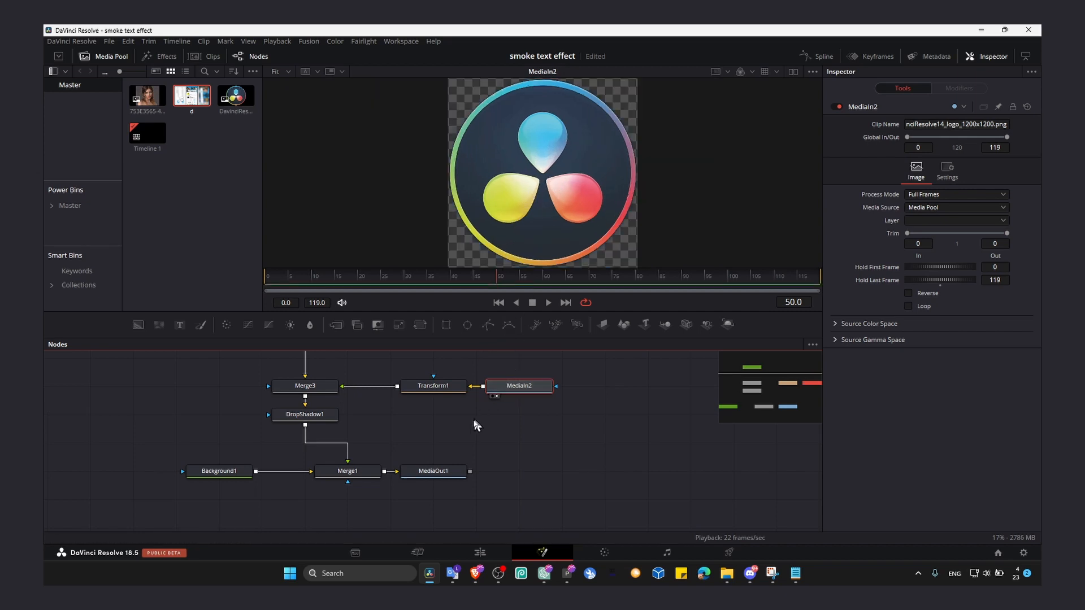
{"action": "left_click", "coordinate": [433, 472]}
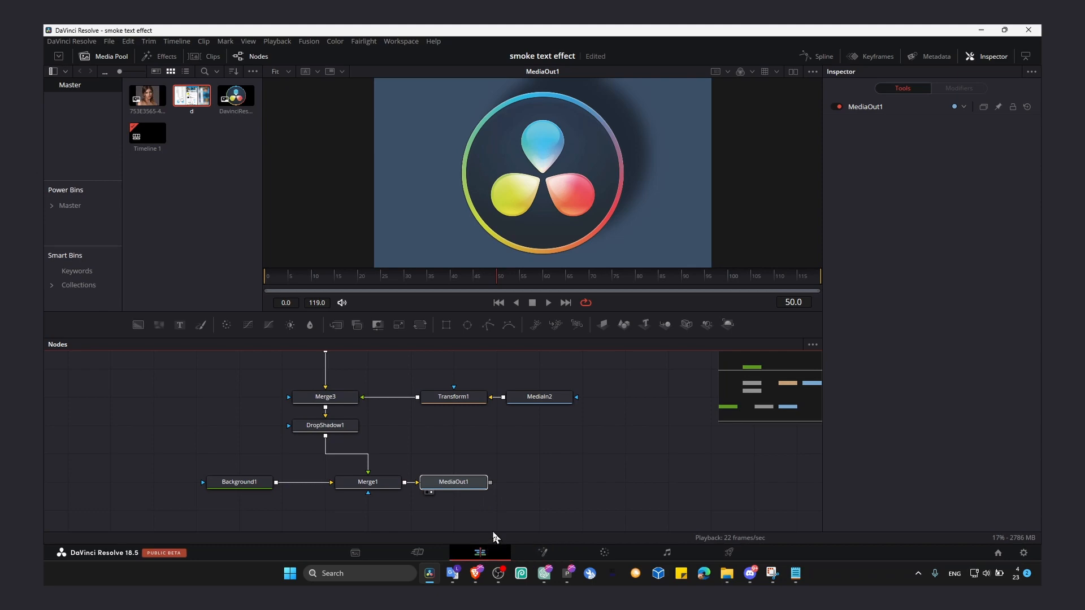
{"action": "left_click", "coordinate": [480, 552]}
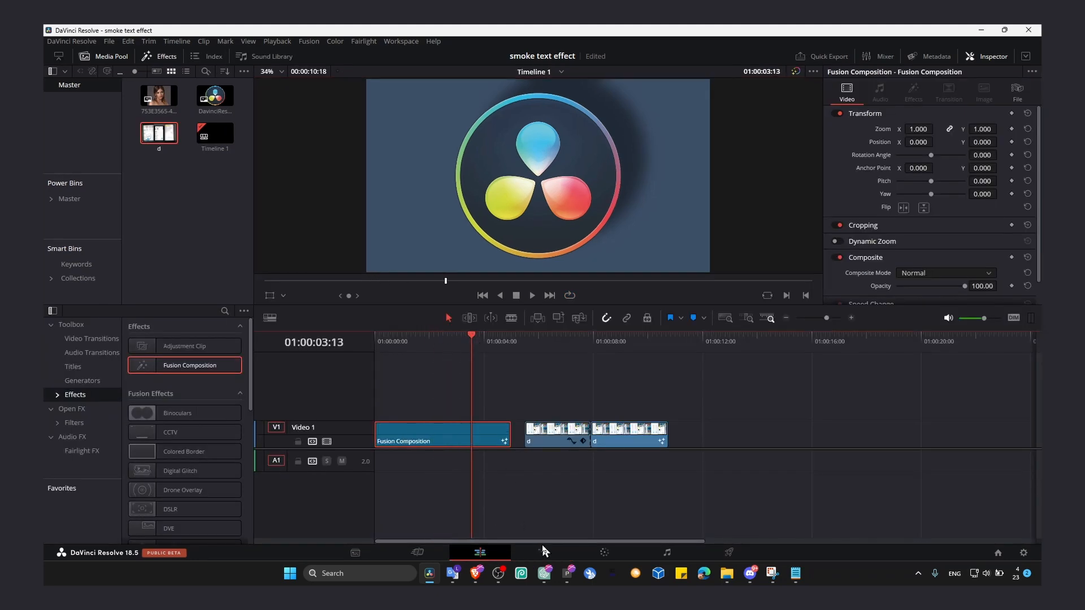
{"action": "left_click", "coordinate": [543, 551]}
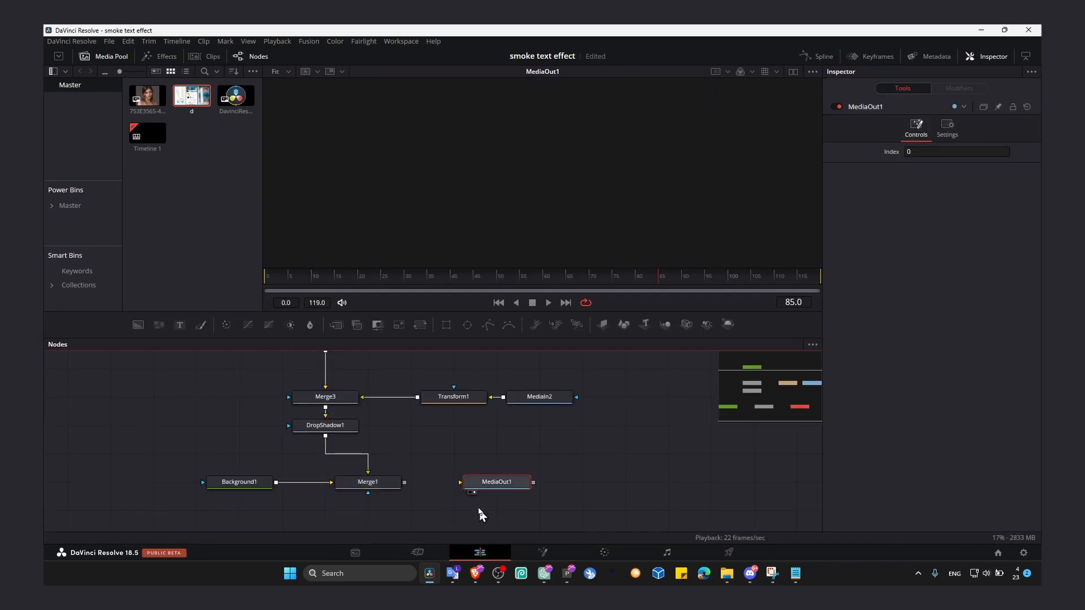
{"action": "left_click", "coordinate": [480, 552]}
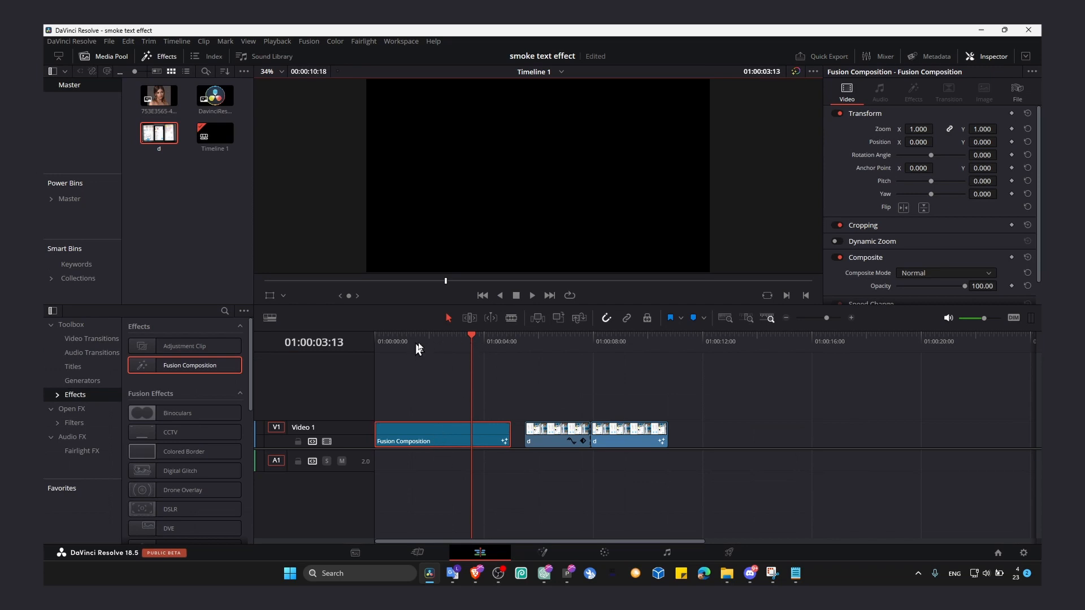
{"action": "left_click", "coordinate": [427, 340]}
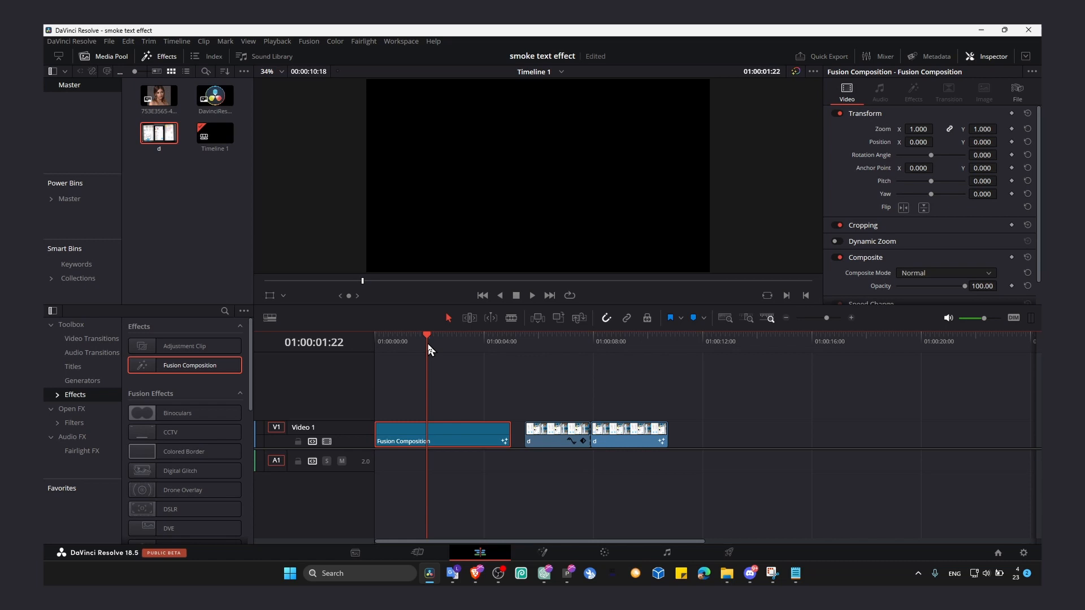
{"action": "mouse_move", "coordinate": [429, 349]}
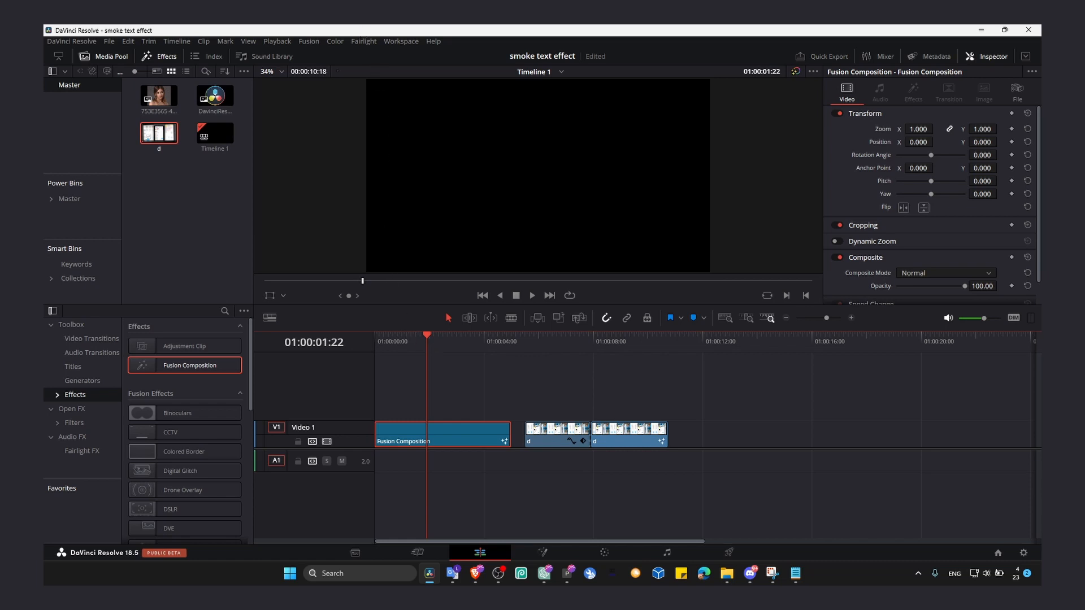